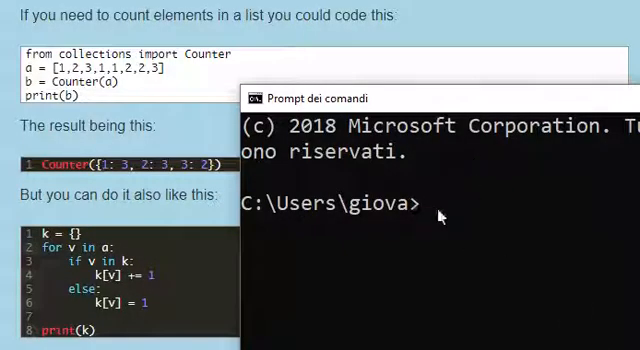
Launch Python and define the list a = [1,2,3,1,1,2,2,3]
text(py)
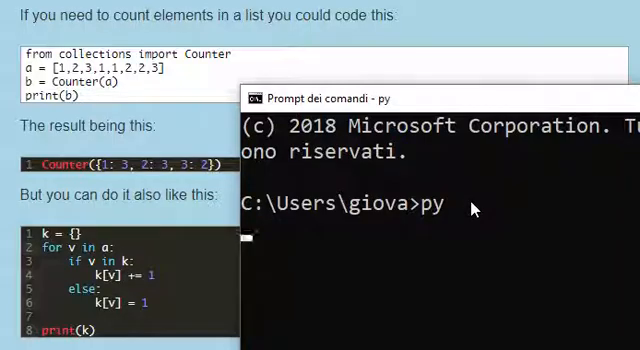
key(Return)
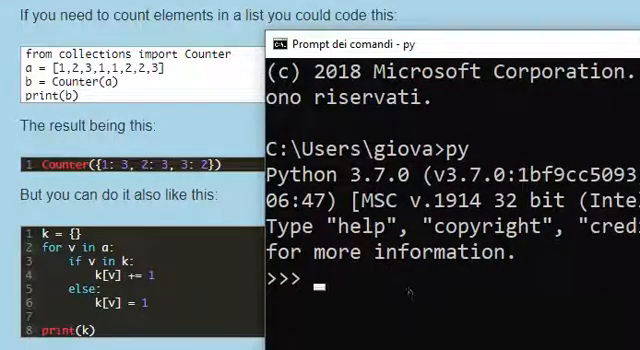
text(a = [1,2,3,1,1,2,2,3])
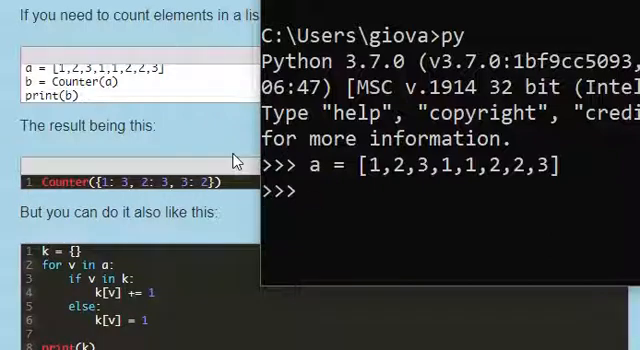
Import Counter from the collections module
text(from imp)
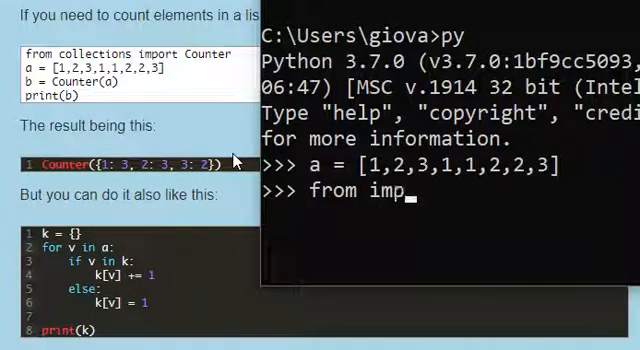
text(co)
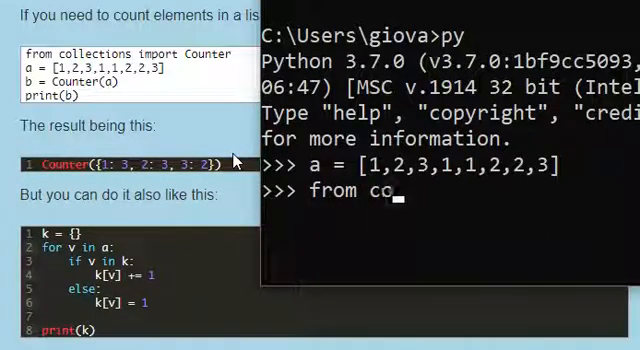
text(llections import)
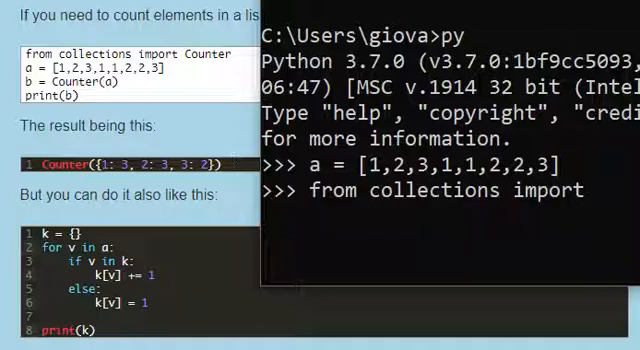
text(Counter)
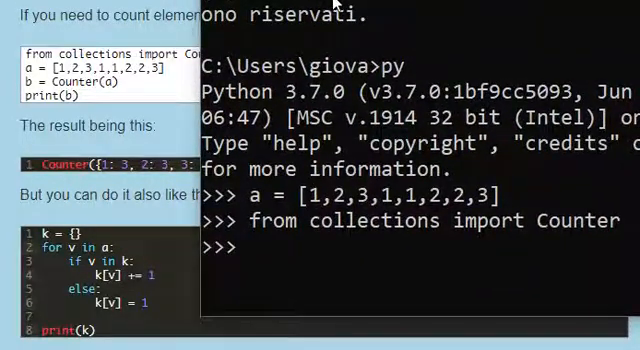
Count a's elements with b = Counter(a), giving {1: 3, 2: 3, 3: 2}
text(b =)
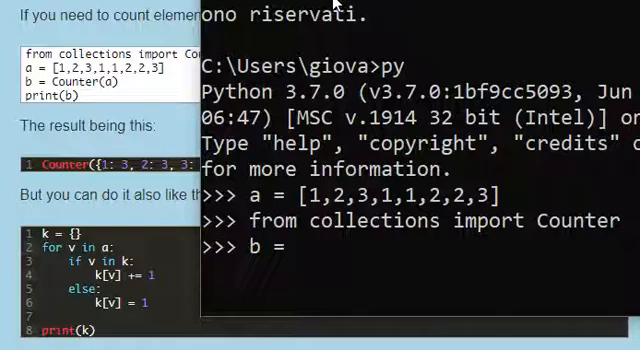
text(Co)
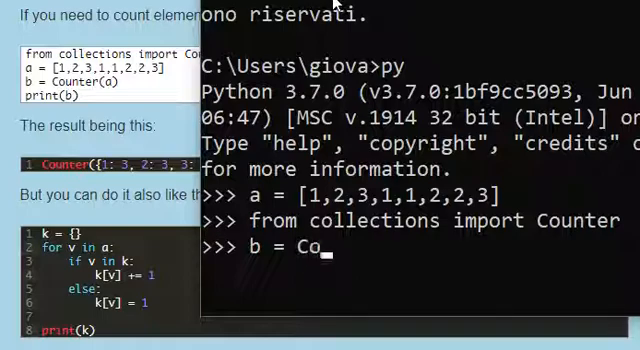
text(unter()
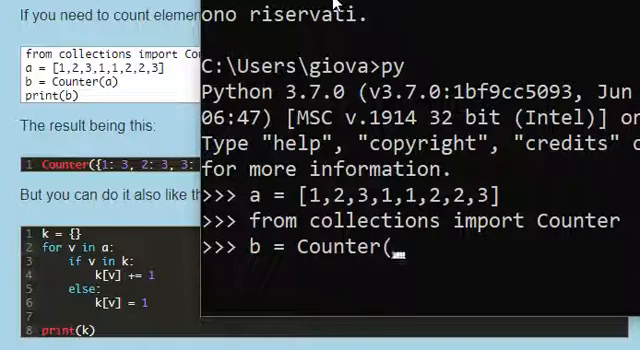
text(a))
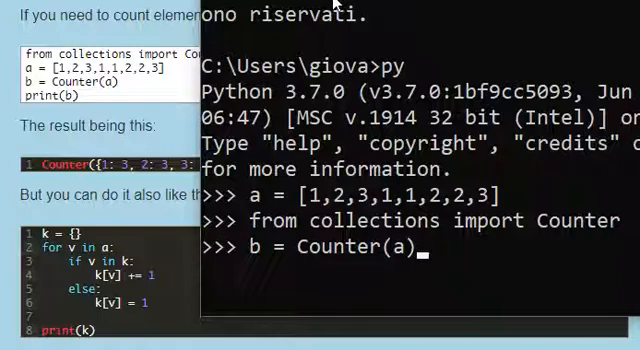
key(Return)
text(b)
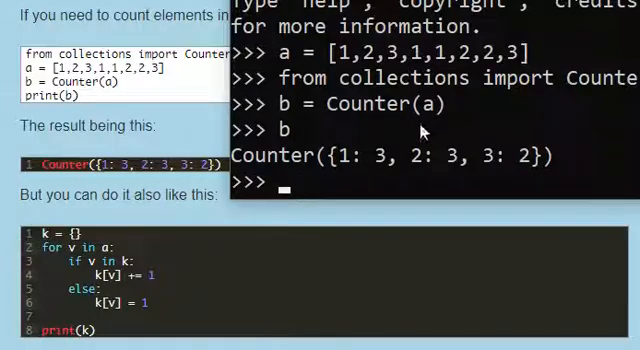
mouse_move(408, 188)
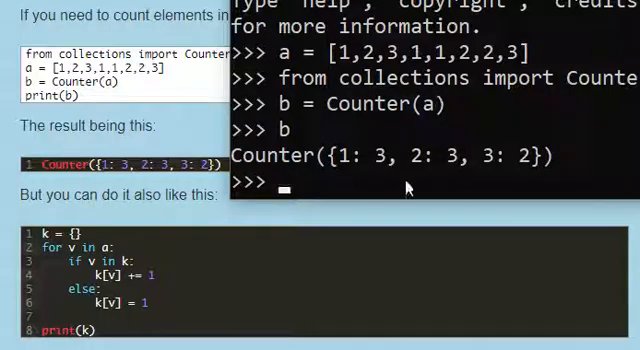
mouse_move(504, 228)
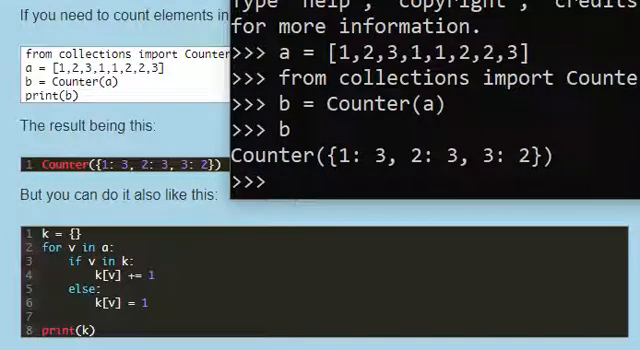
Create the empty dict k and start the loop for v in a:
text(k)
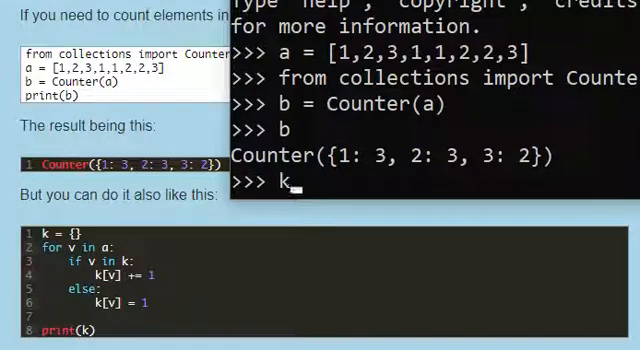
text(= {)
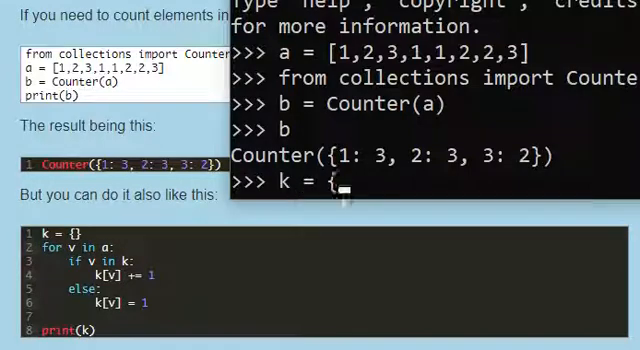
key(Return)
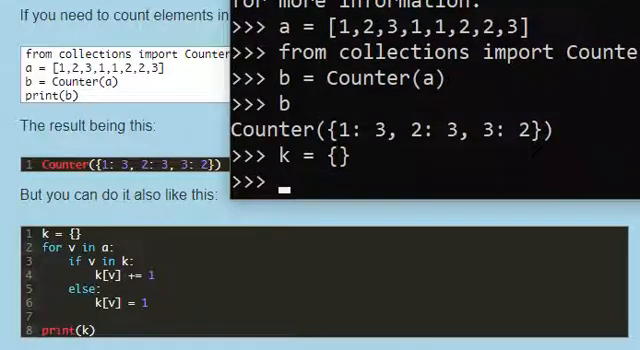
text(for v)
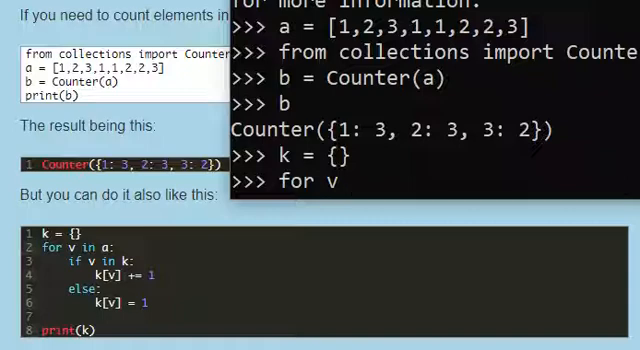
text(in a)
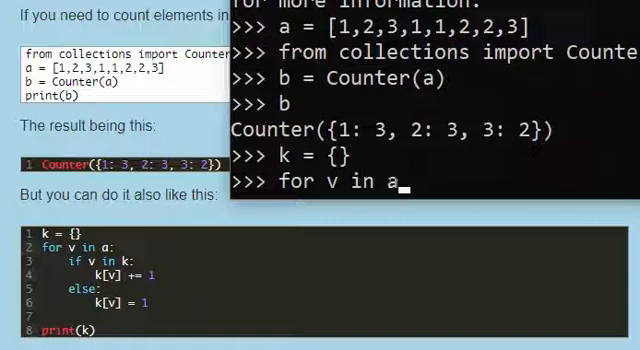
text(:)
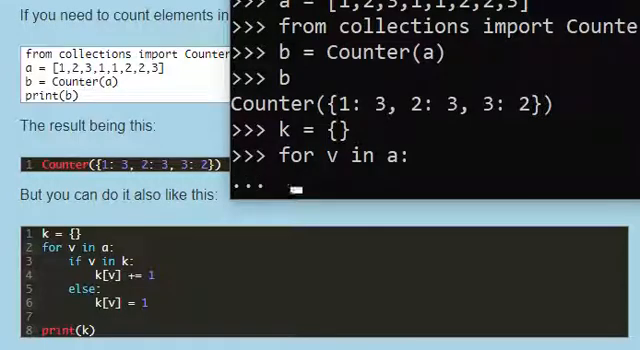
Write the loop body: if v in k increment k[v], else set k[v] = 1
text(if v i)
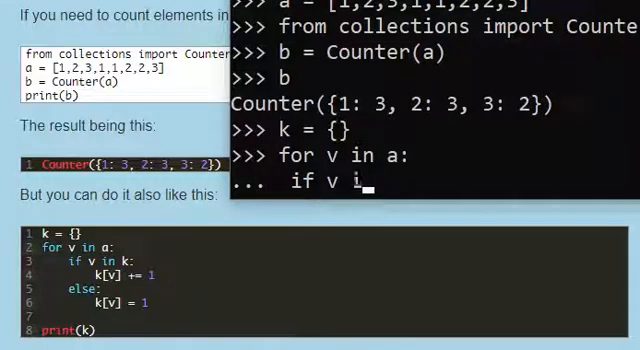
text(n k:)
text(k[v)
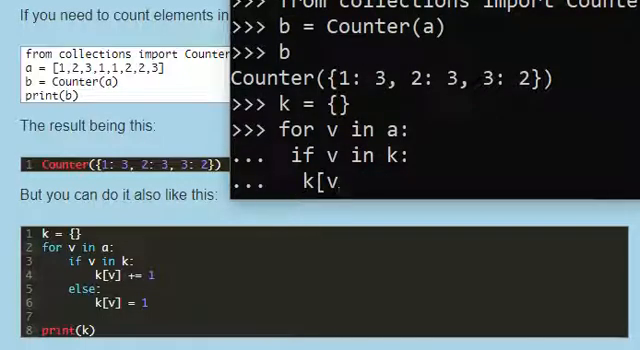
text(])
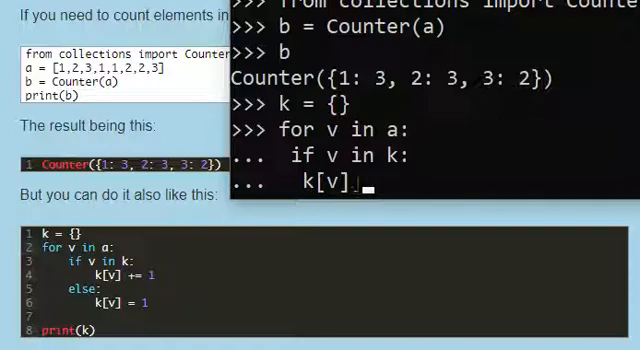
text(+= 1)
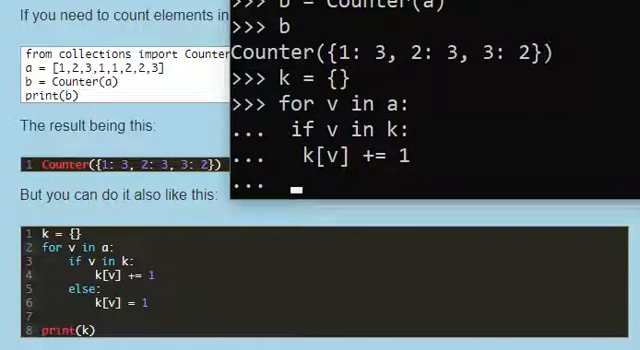
text(else)
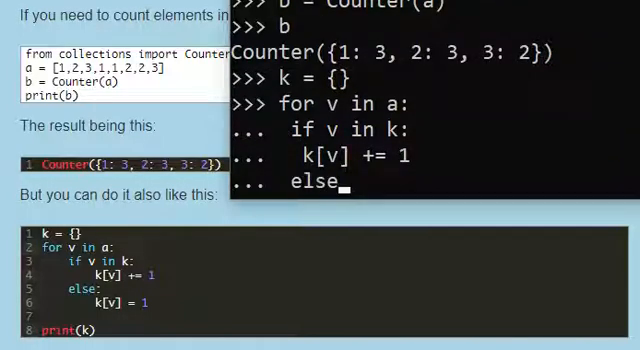
text(:)
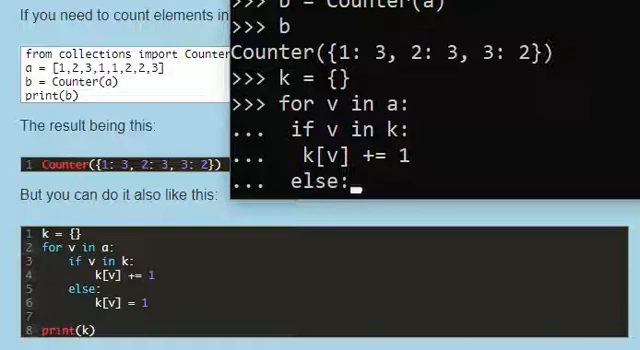
scroll(down, 3)
text(k)
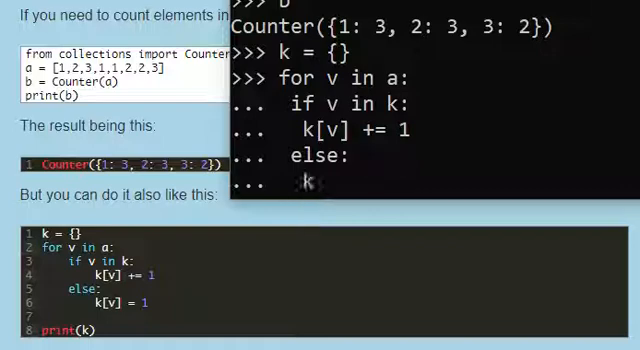
text([v] = 1)
text(k)
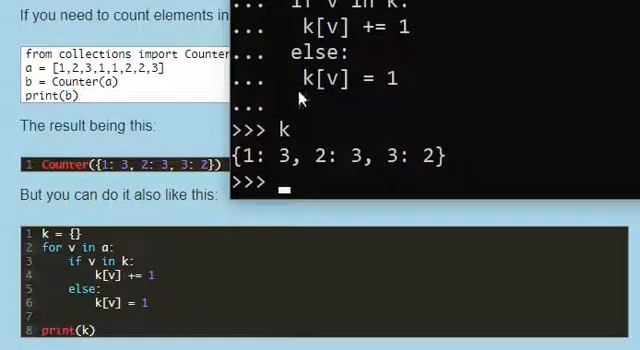
mouse_move(336, 158)
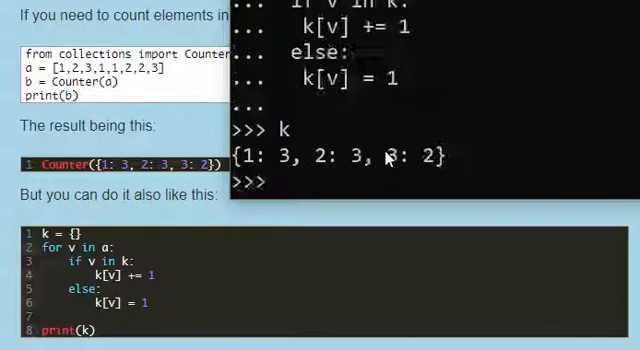
Paste the Romeo and Juliet prologue into the multi-line string rej
scroll(down, 3)
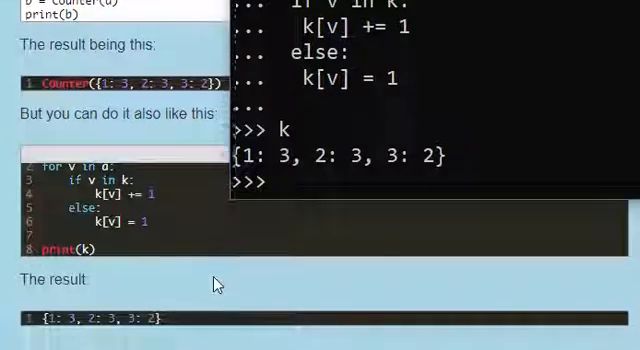
scroll(down, 3)
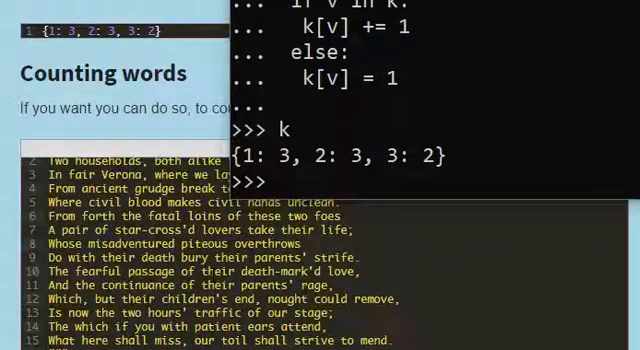
scroll(down, 3)
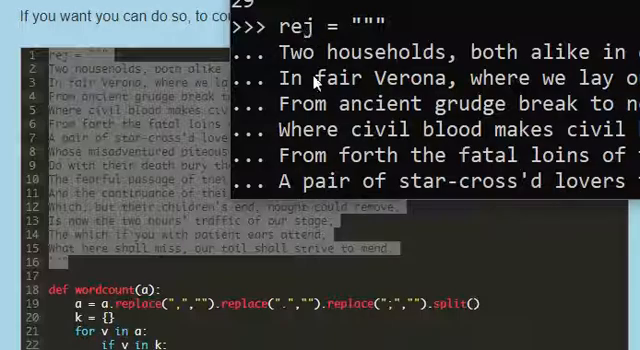
scroll(down, 3)
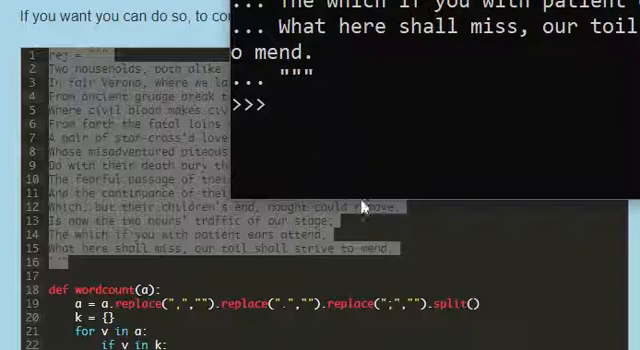
scroll(down, 3)
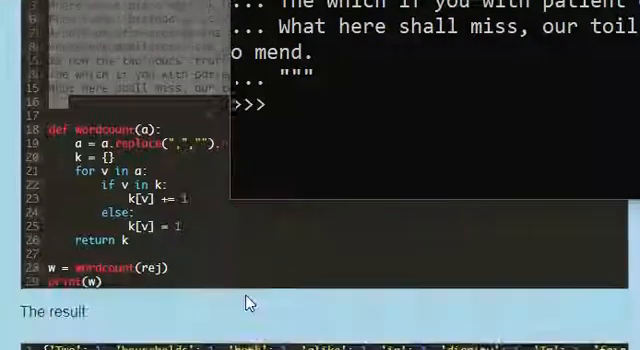
key(Return)
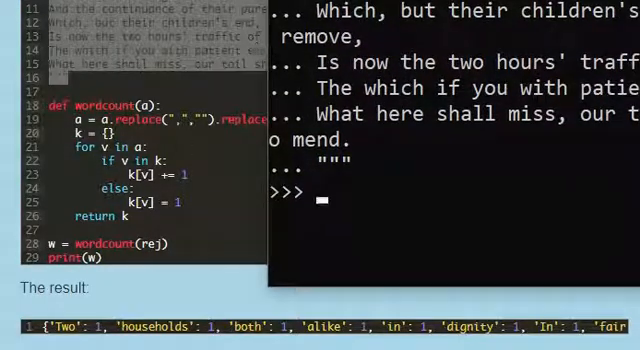
mouse_move(390, 208)
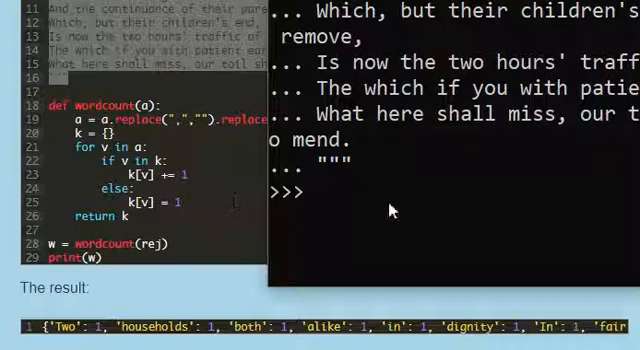
mouse_move(408, 36)
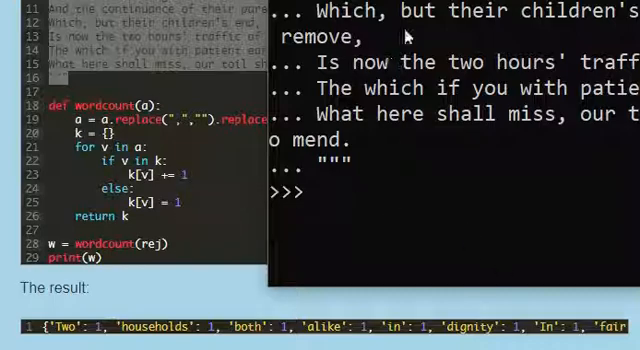
mouse_move(252, 162)
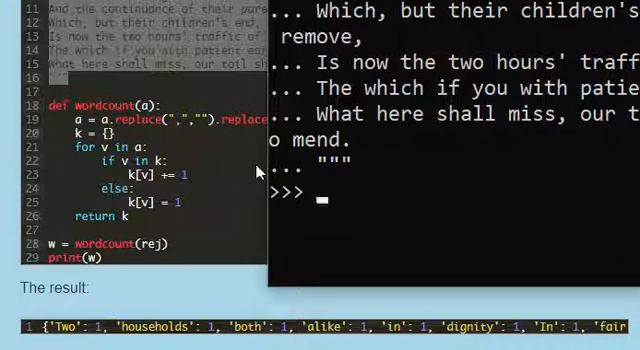
mouse_move(388, 188)
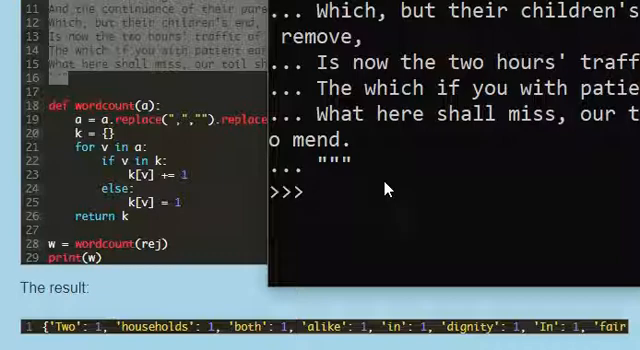
Define wordcount(a) with a = a.replace(",","").replace(";","").split()
text(def wordcou)
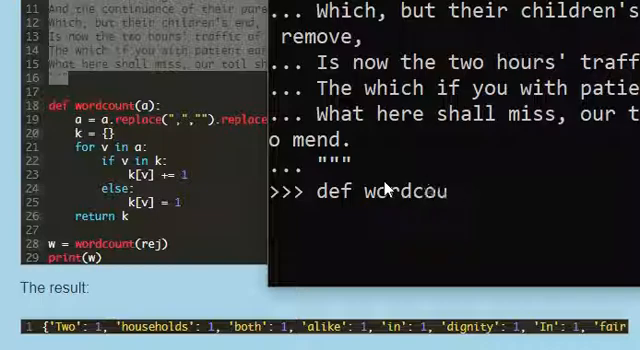
text(nt(a))
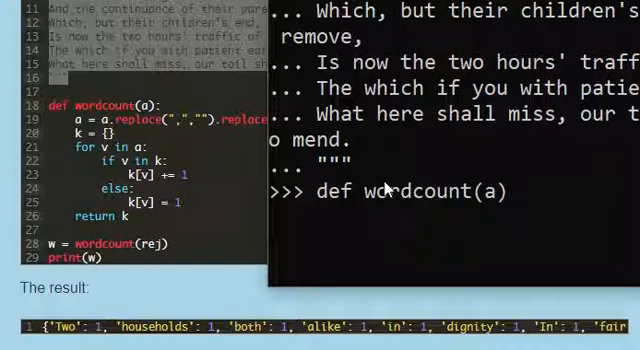
text(:)
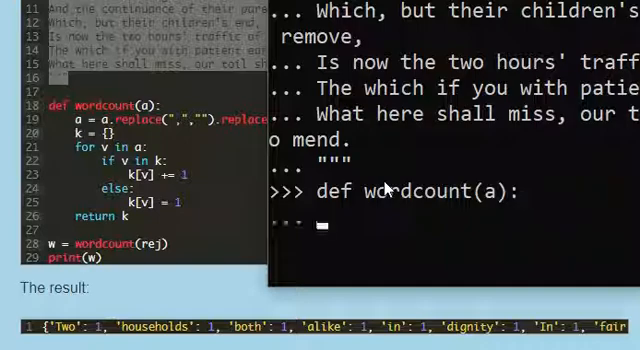
text(a)
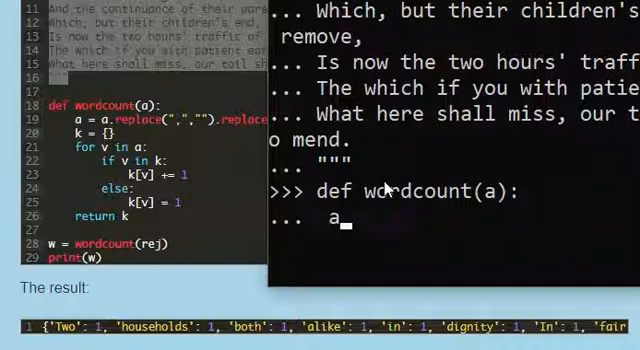
text(= a)
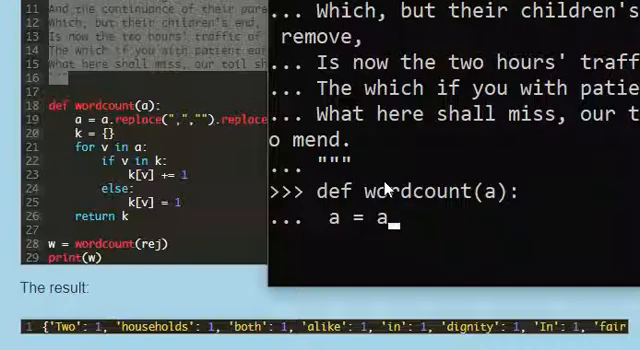
text(.replace)
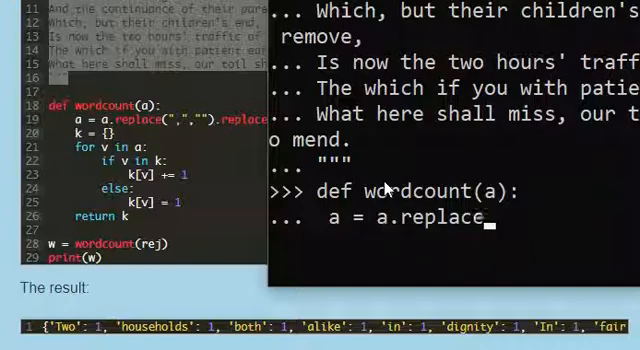
text((",")
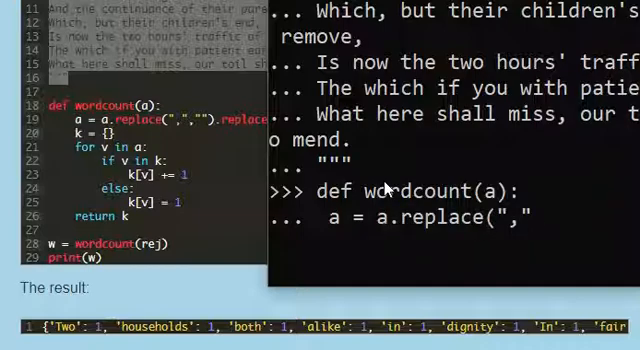
text("")
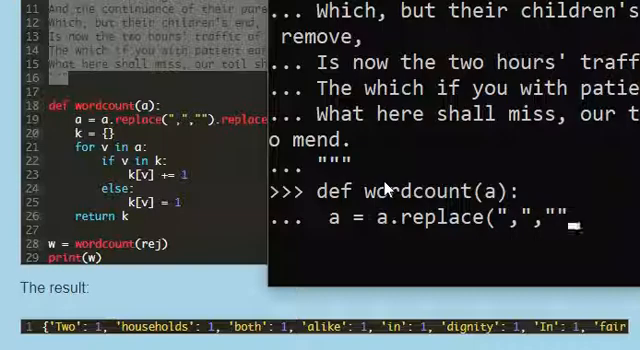
text(.repl)
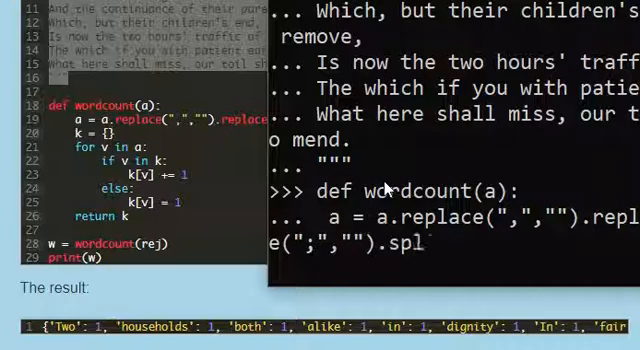
text(it())
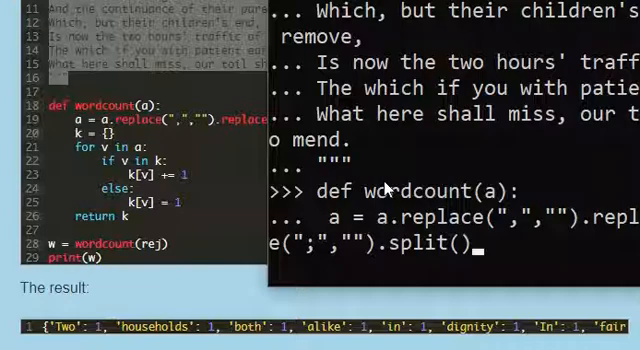
key(Return)
text(for)
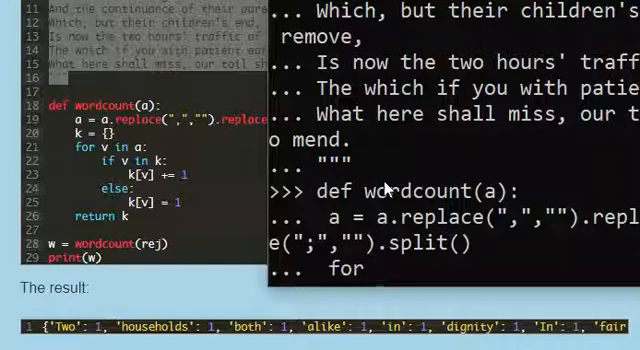
Enter the loop line for v of a:, which raises a SyntaxError
text(v a)
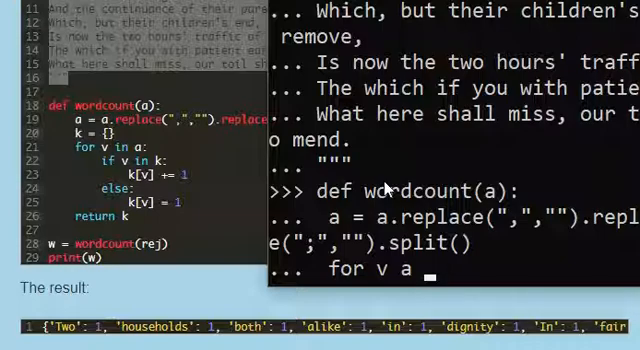
text(f a:)
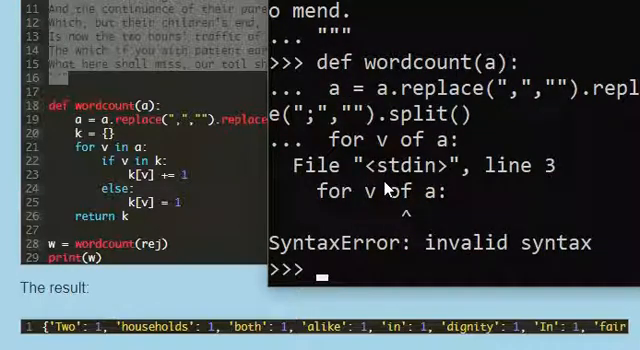
Retry the loop line (IndentationError), then restart def wordcount(a): with its split line
text(for v of a:)
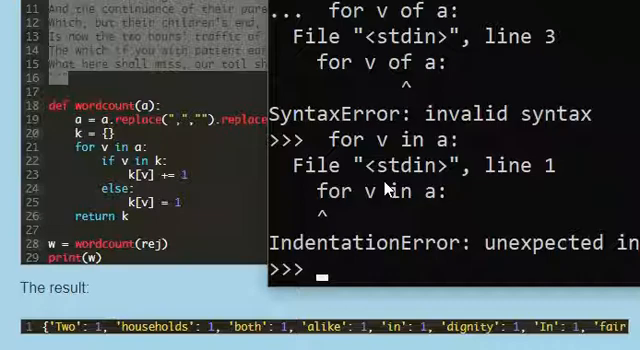
text(def wordcount(a):)
text(a = a.replace(",","").replace(";","").split()
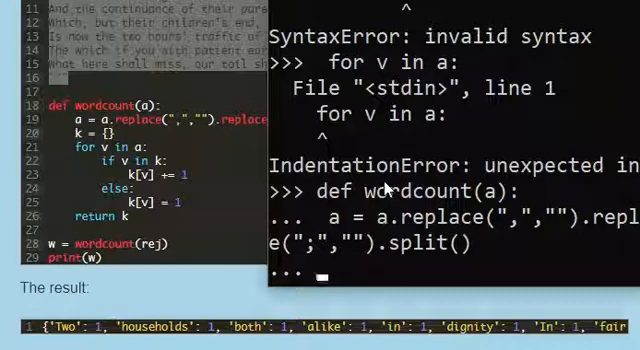
Write the loop for v in a: with if v in k: k[v] += 1
text(for)
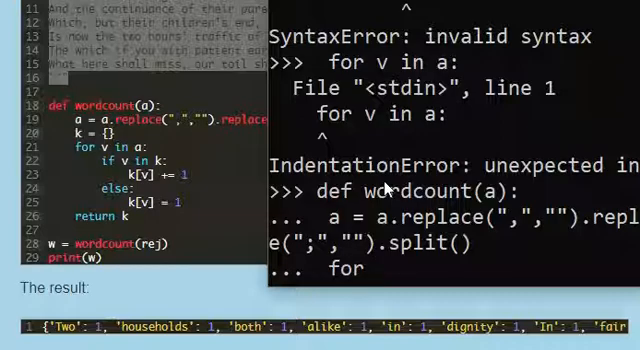
text(v in a:)
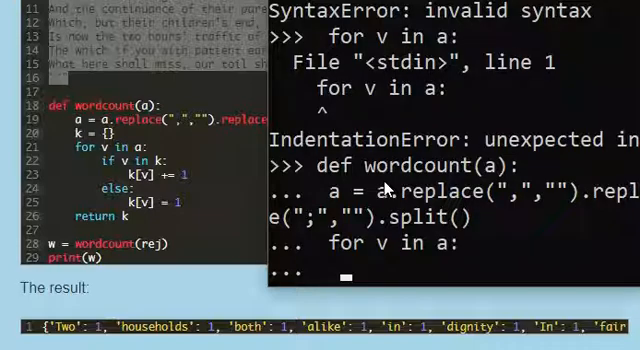
text(if)
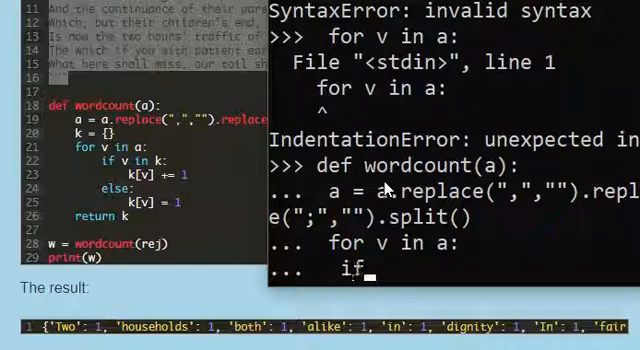
text(k)
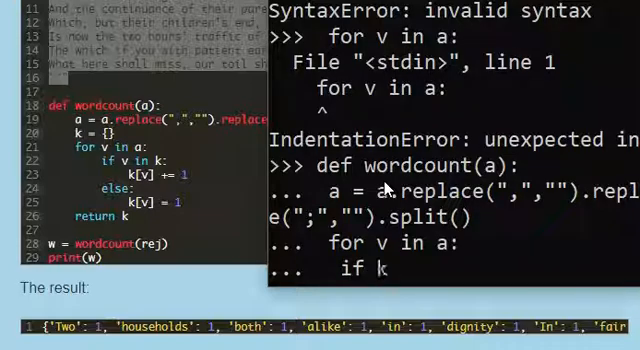
text([)
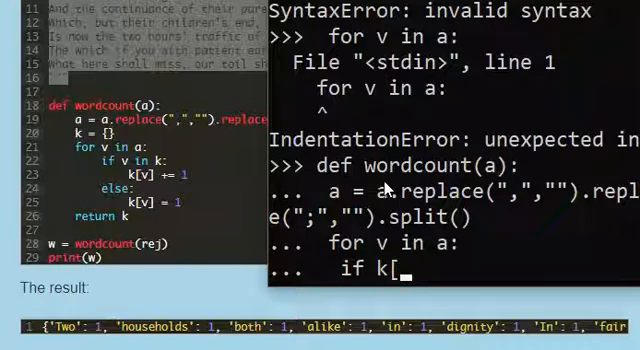
text(v] =)
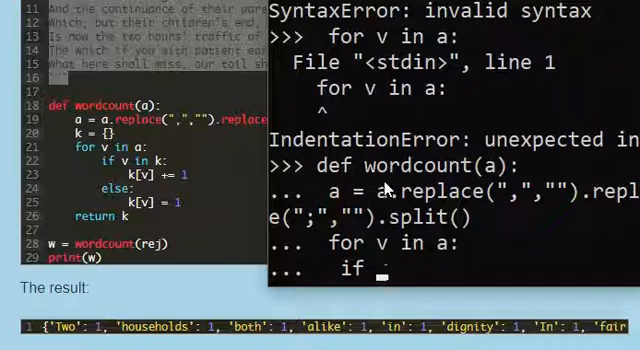
text(v in)
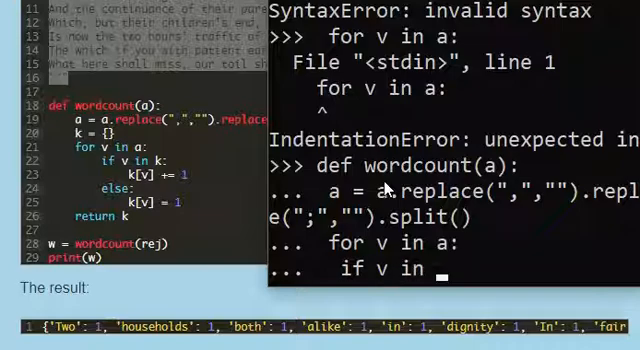
text(k)
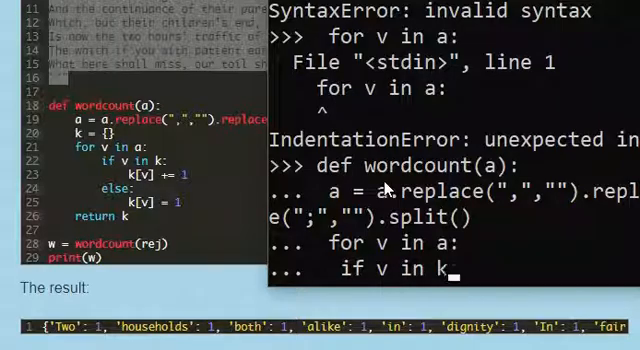
scroll(down, 3)
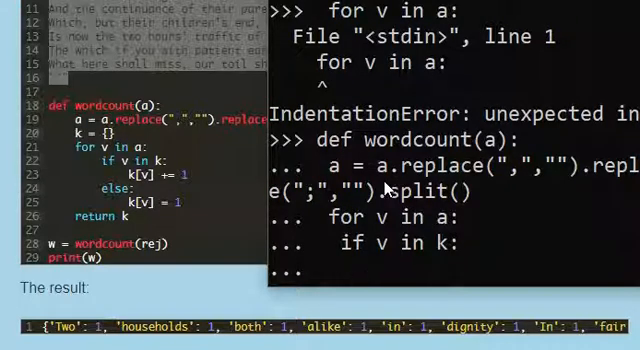
text(k[v)
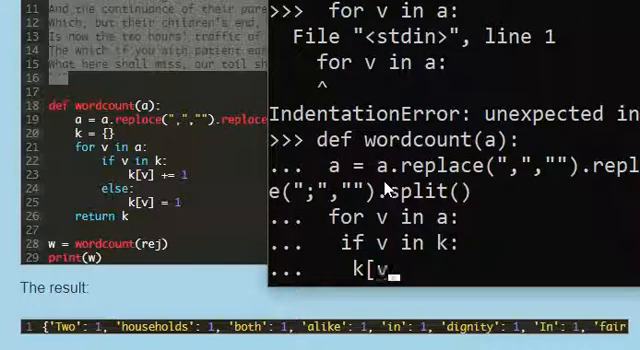
text(] +)
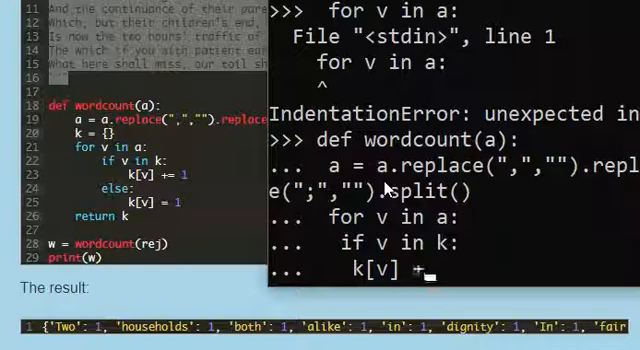
text(= 1)
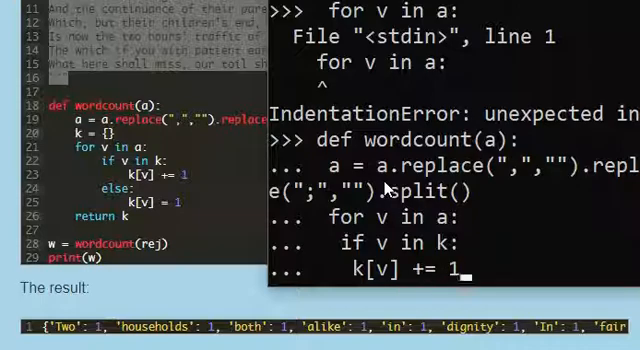
Add else: k[v] = 1 and return k, completing the wordcount definition
scroll(down, 3)
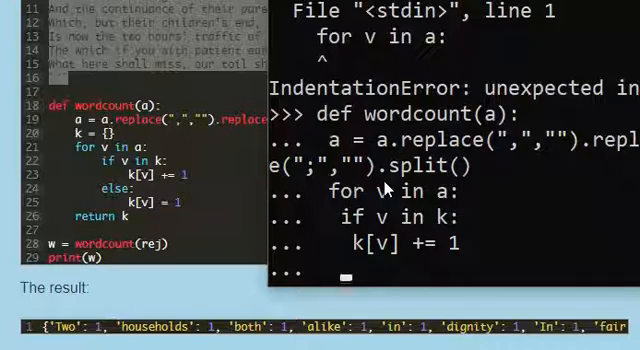
text(e)
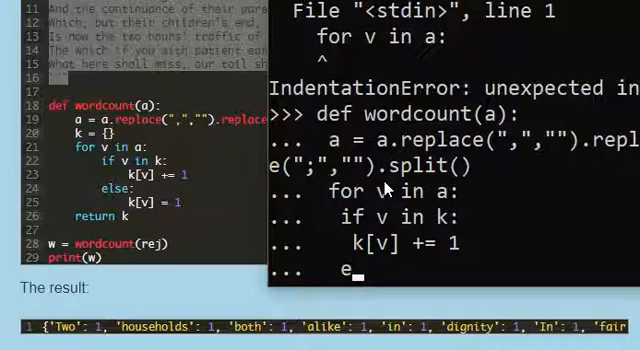
text(lse:)
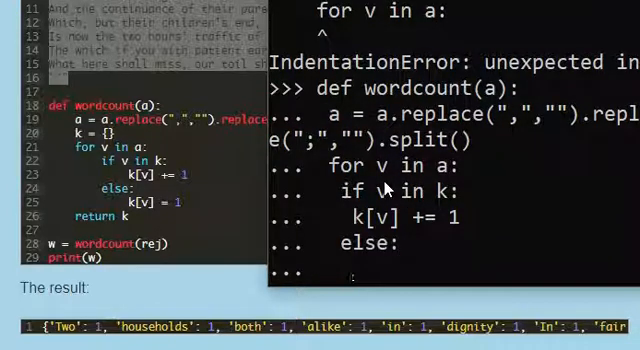
text(k[)
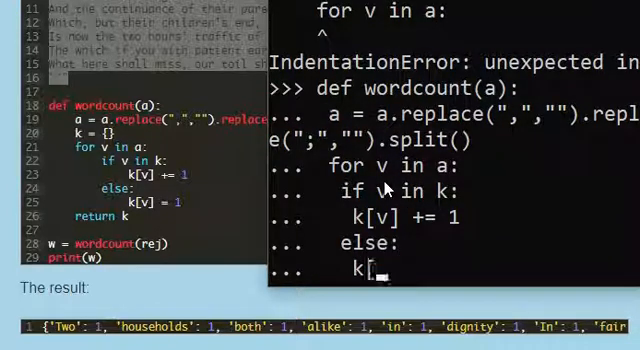
text(v])
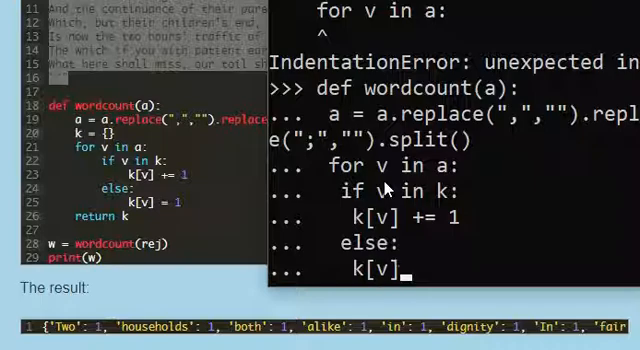
text(= 1)
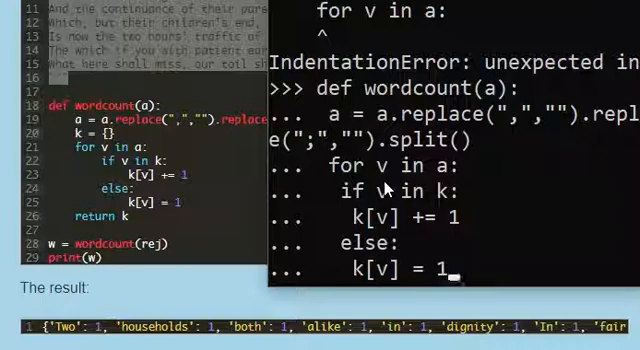
scroll(down, 3)
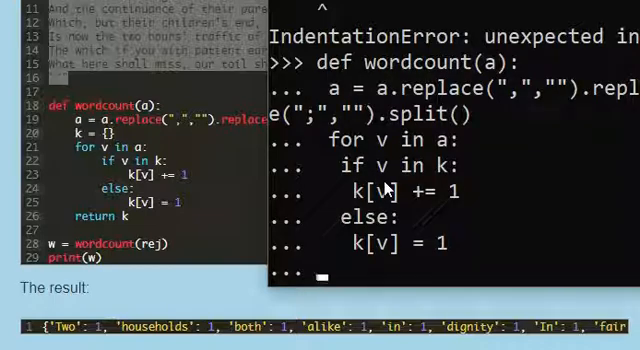
text(re)
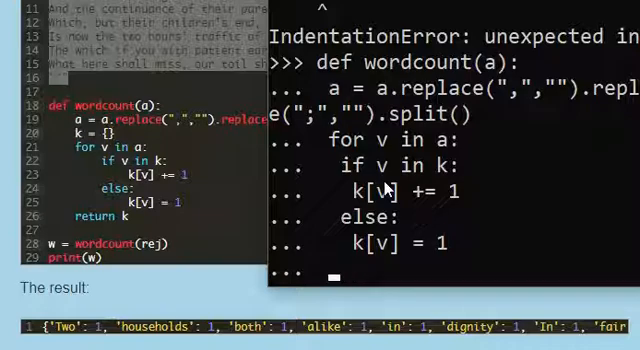
text(return)
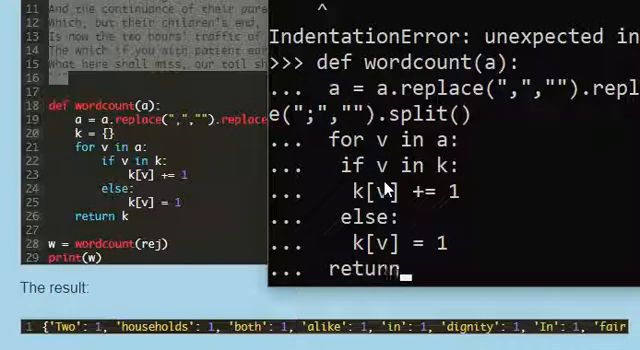
key(Return)
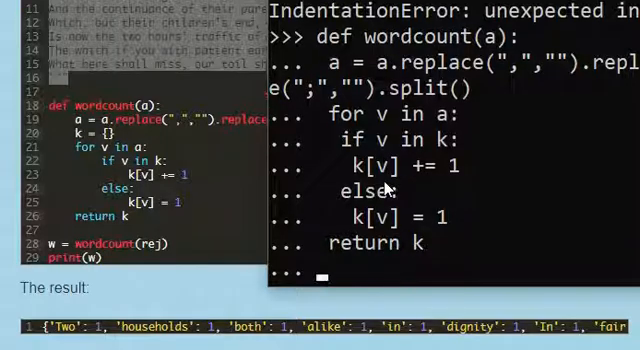
key(Return)
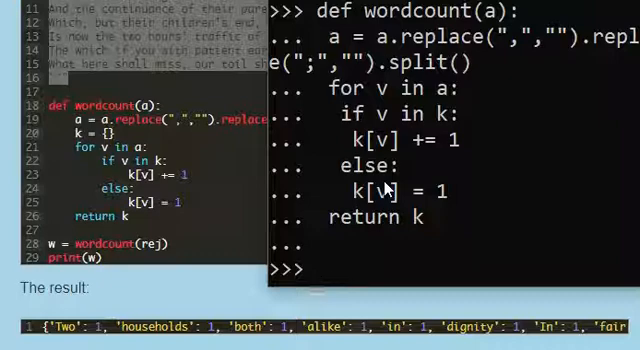
Run w = wordcount(rej) and display the resulting word-count dictionary
text(W =)
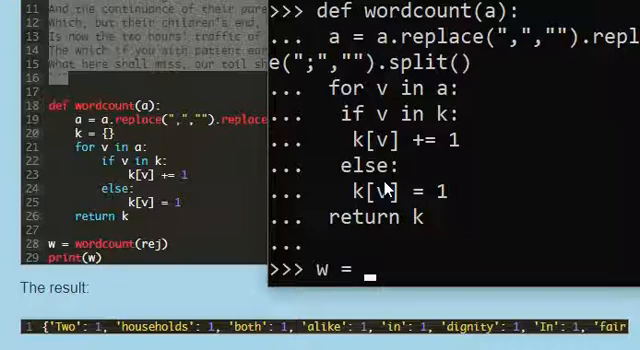
text(wordc)
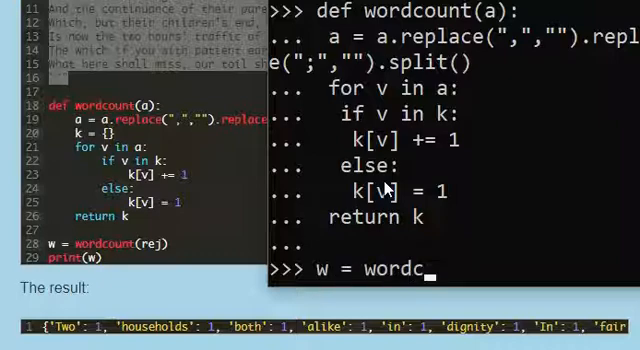
text(ount()
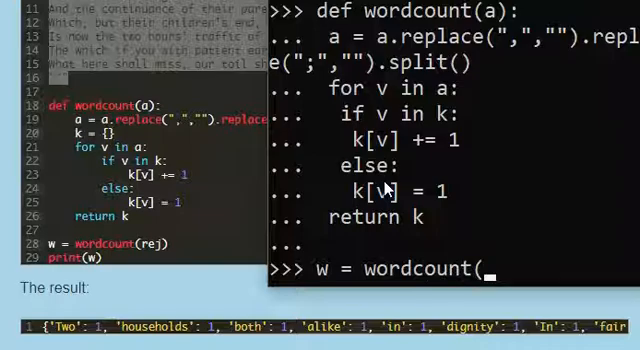
text(r)
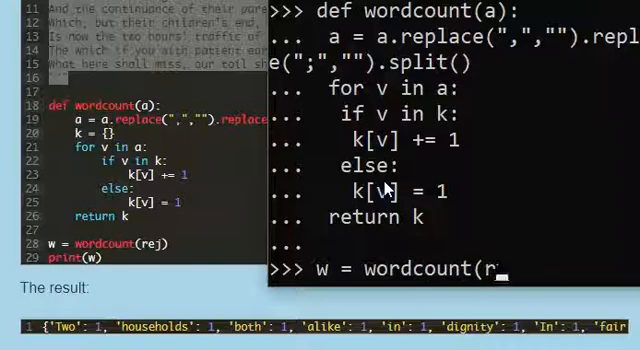
text(ey)
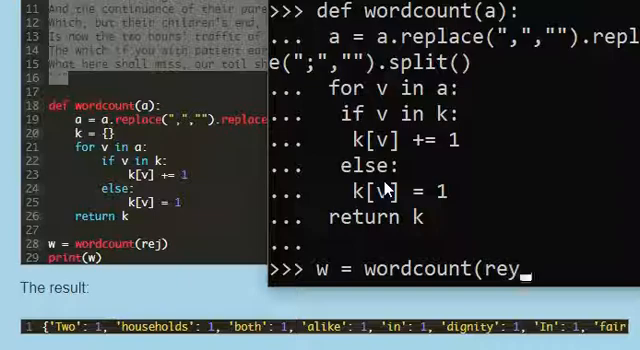
key(Backspace)
text(j))
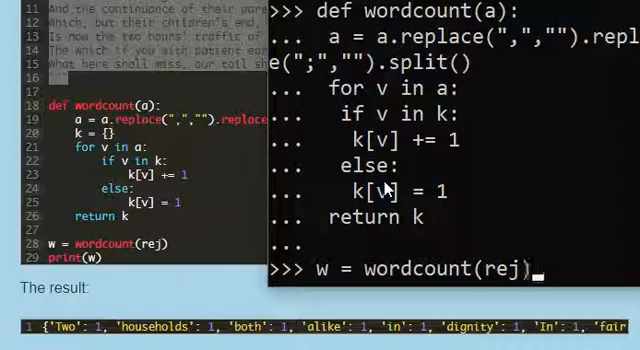
key(Return)
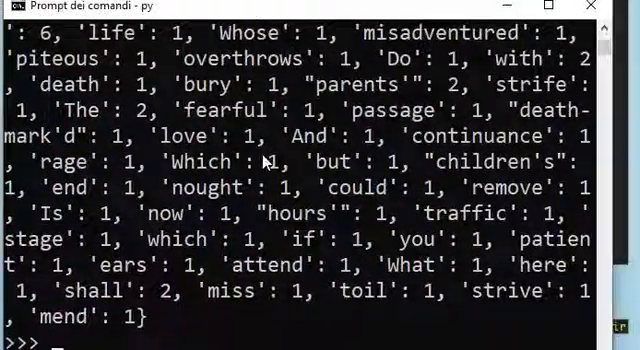
scroll(up, 3)
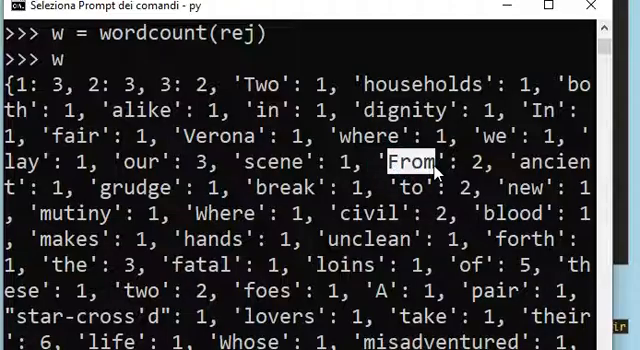
mouse_move(116, 110)
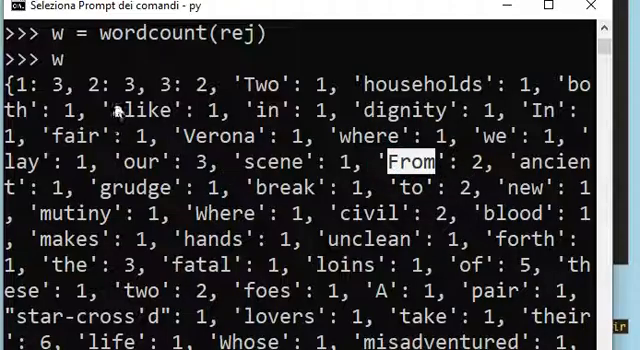
scroll(down, 3)
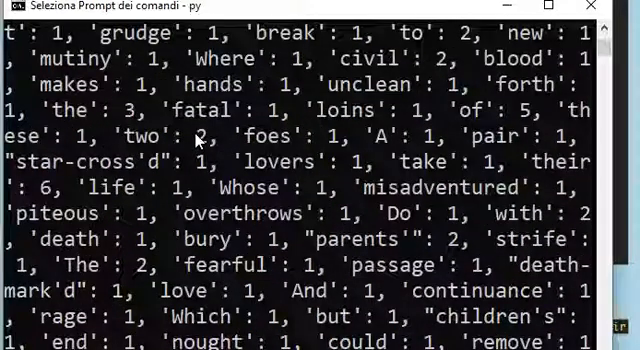
scroll(down, 3)
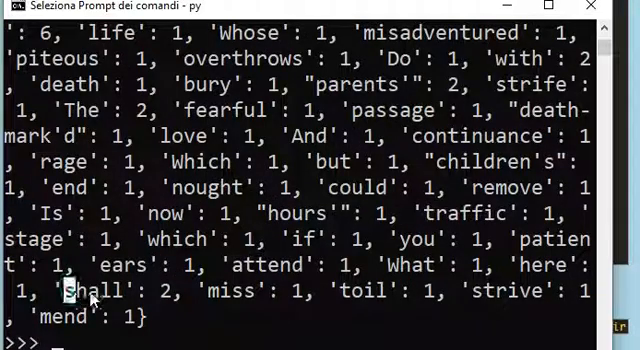
double_click(92, 292)
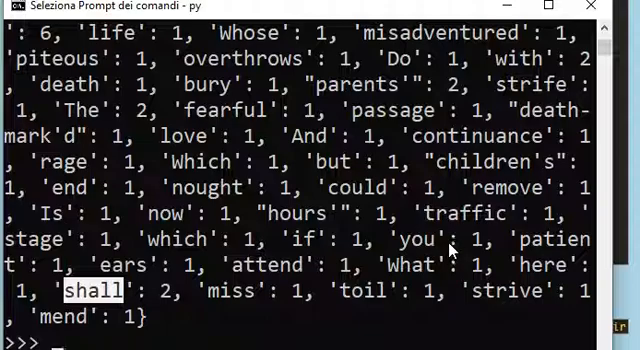
scroll(up, 3)
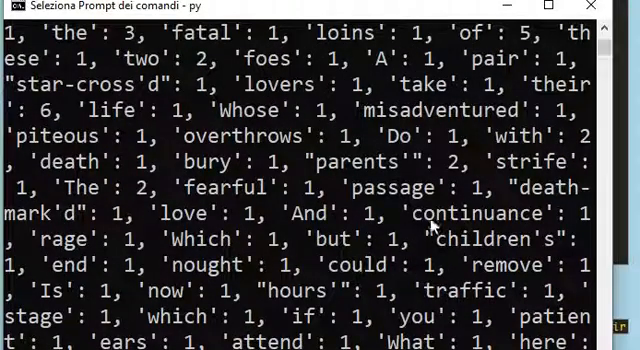
double_click(356, 160)
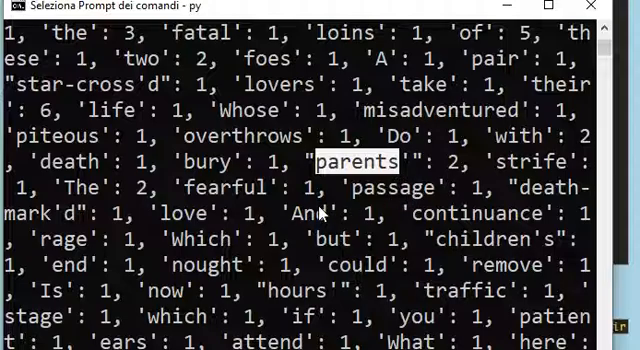
scroll(down, 3)
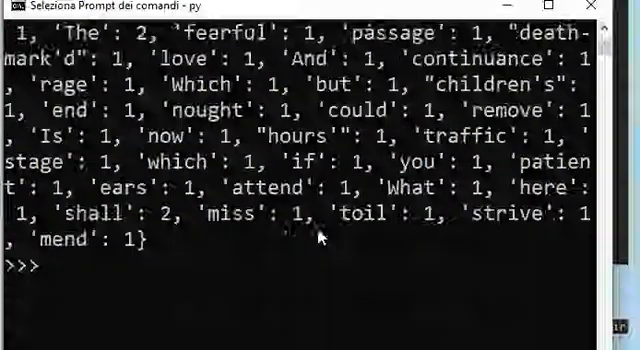